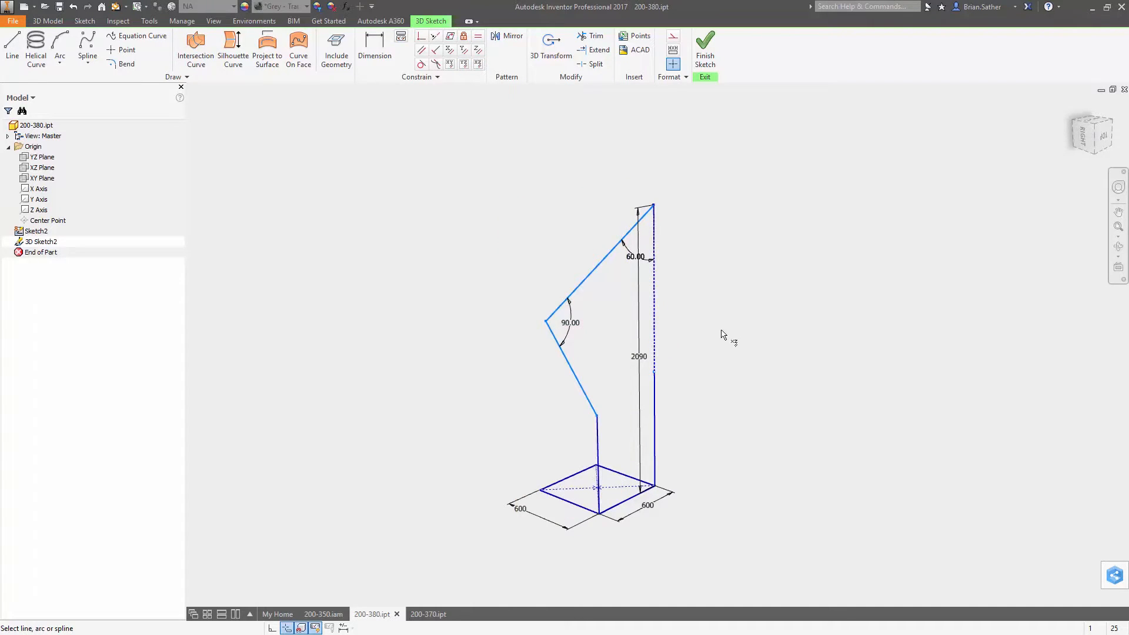
End the current line and begin the 600 mm crossbar from the lower corner to the vertical line
{"action": "right_click", "coordinate": [723, 335]}
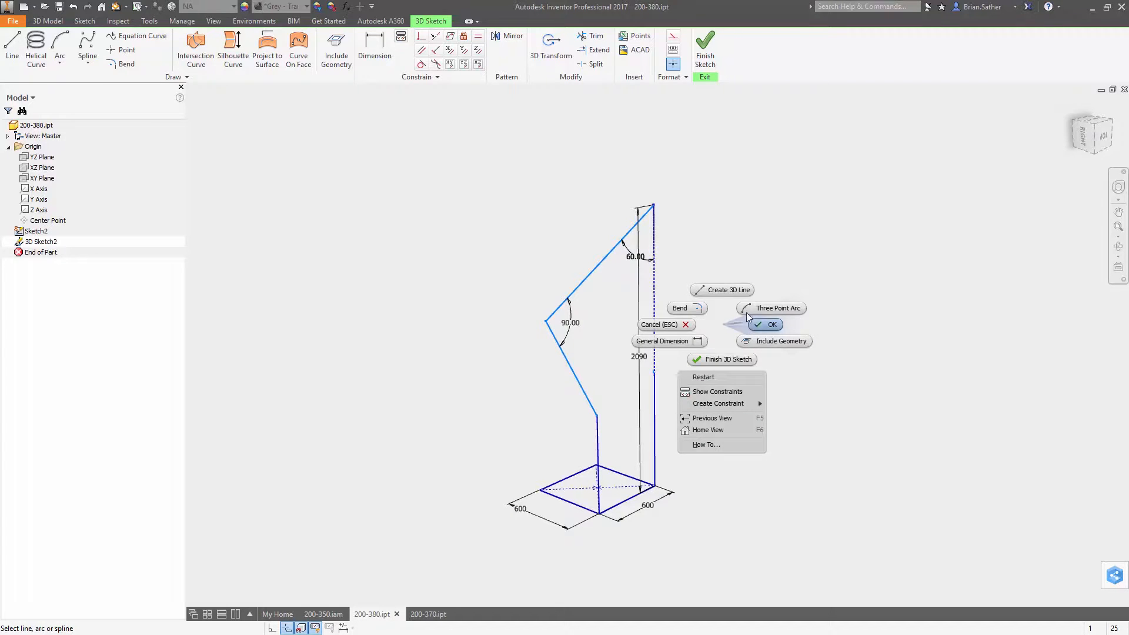
{"action": "left_click", "coordinate": [772, 324]}
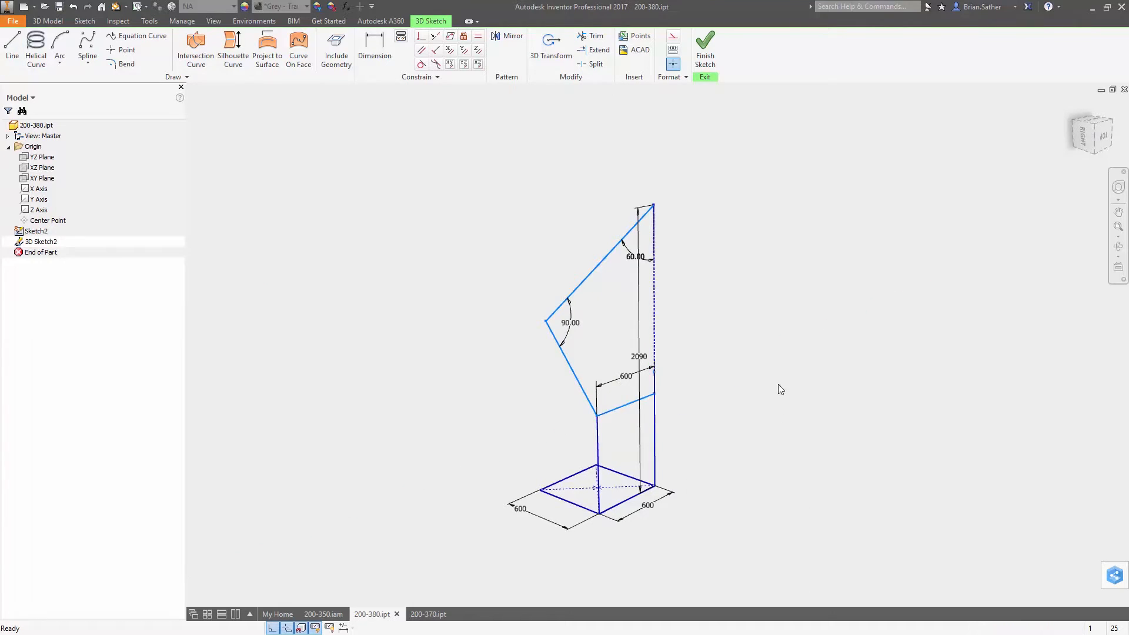
{"action": "mouse_move", "coordinate": [739, 300]}
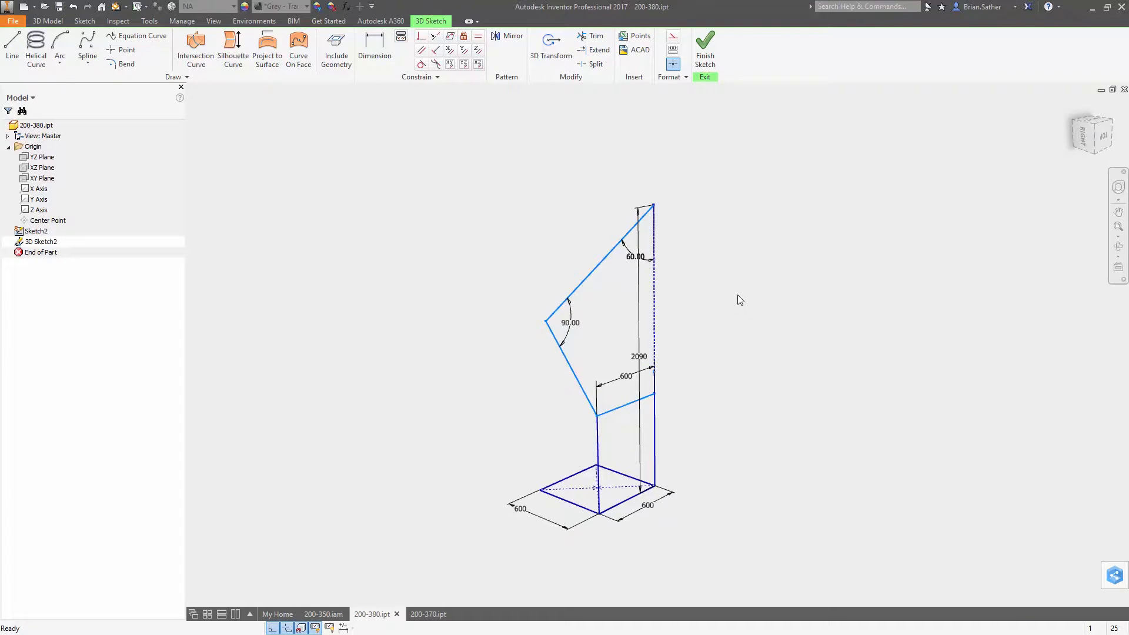
{"action": "left_click", "coordinate": [12, 48]}
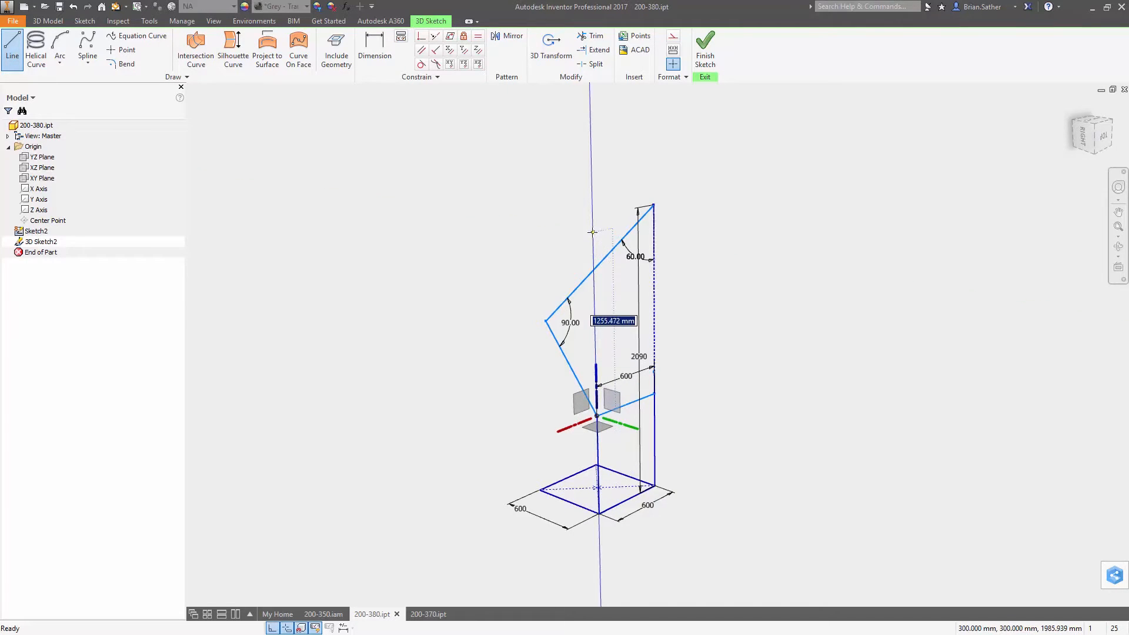
Draw the vertical line from the lower corner up to the angled 60° top member
{"action": "left_click", "coordinate": [595, 36]}
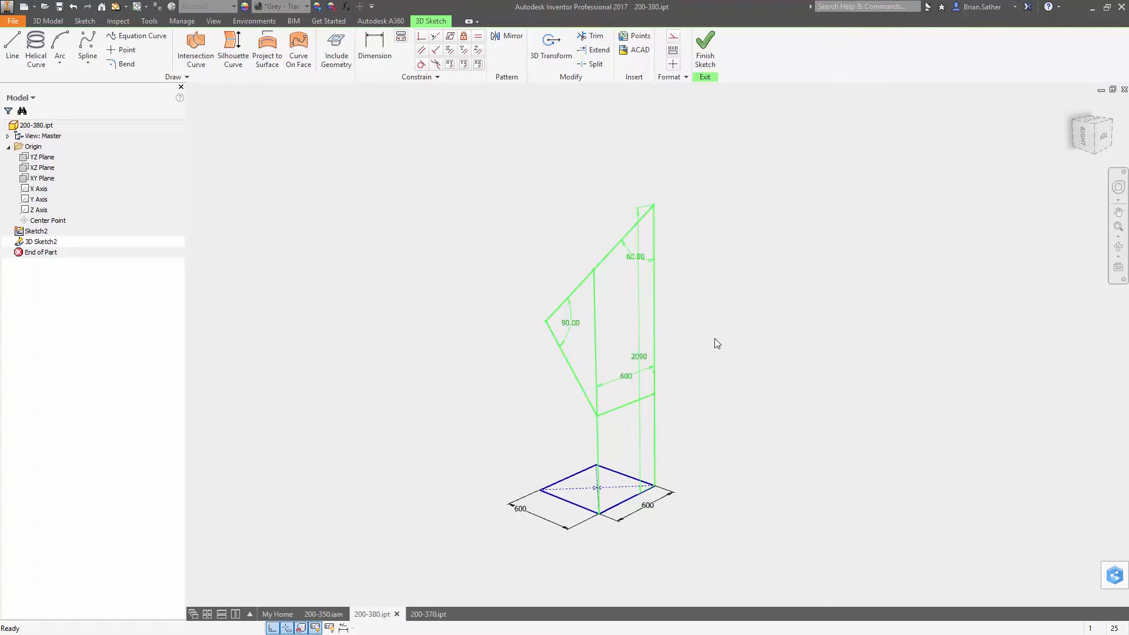
{"action": "mouse_move", "coordinate": [723, 365]}
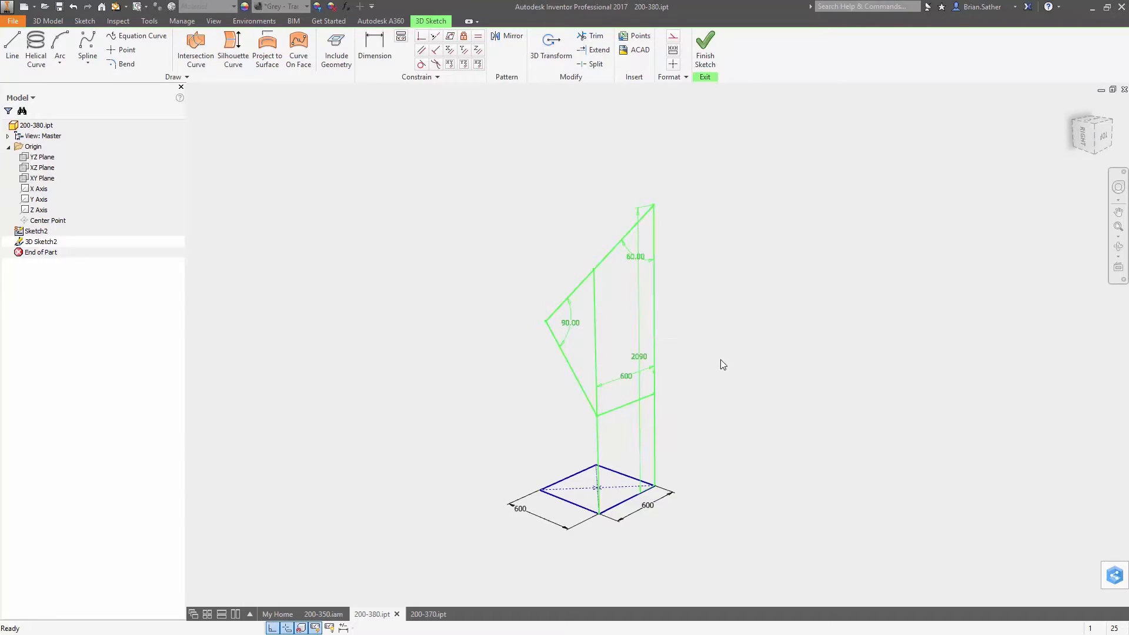
Paste the copied frame sketch and move it 600 mm along Y with 3D Transform
{"action": "right_click", "coordinate": [723, 364]}
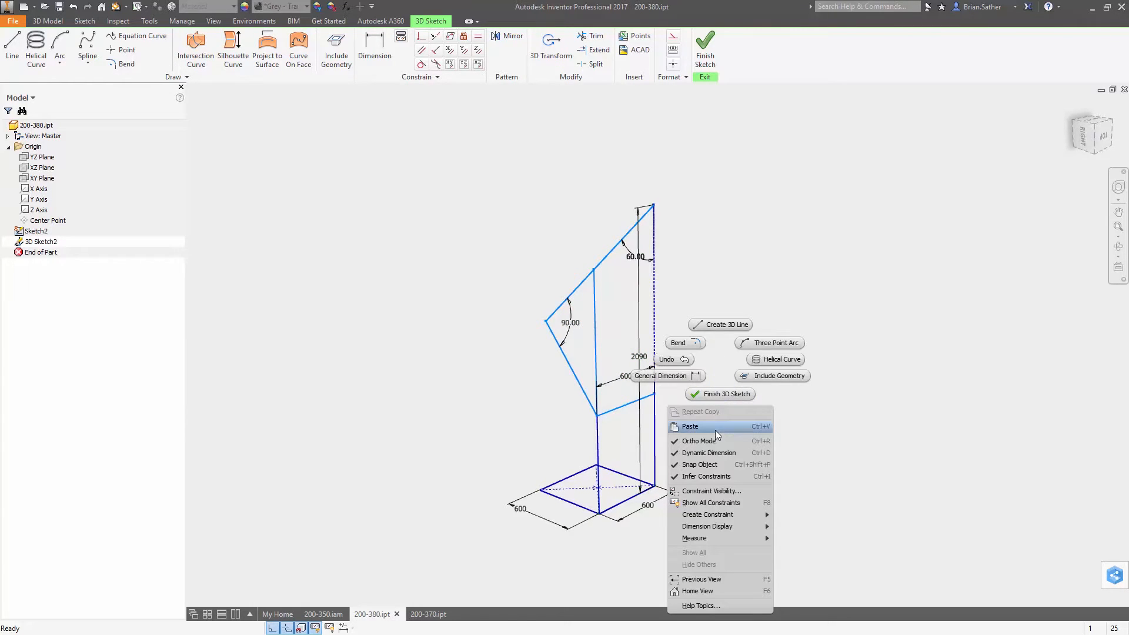
{"action": "left_click", "coordinate": [551, 44]}
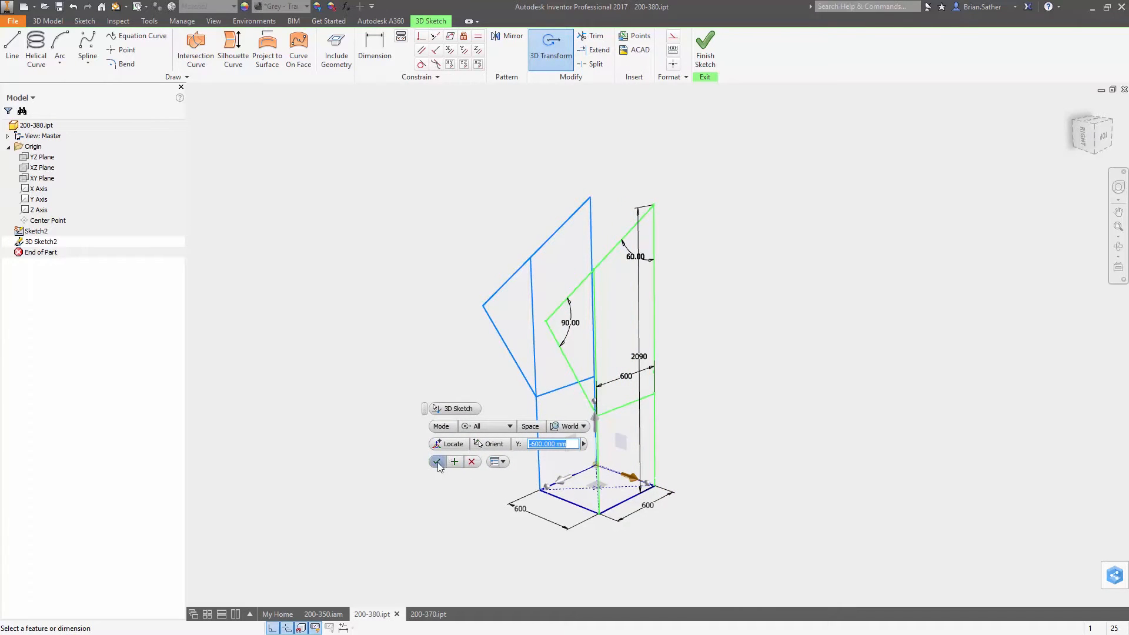
{"action": "left_click", "coordinate": [437, 461]}
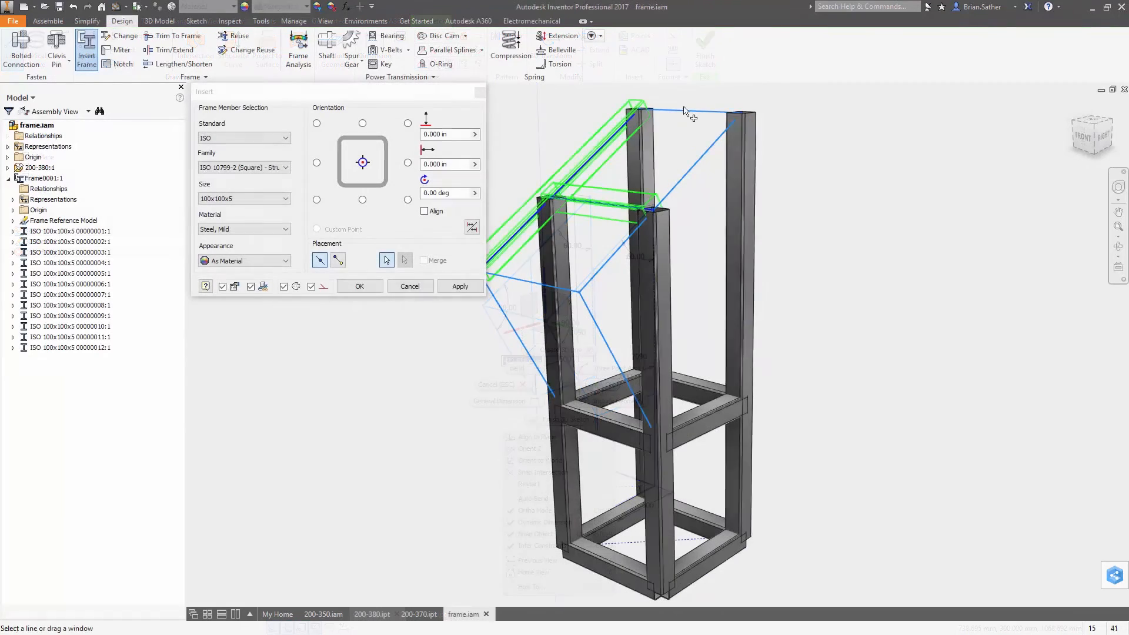
Insert the sloped top and diagonal ISO 100×100×5 members, accept their names, and start a miter cut
{"action": "left_click", "coordinate": [360, 285]}
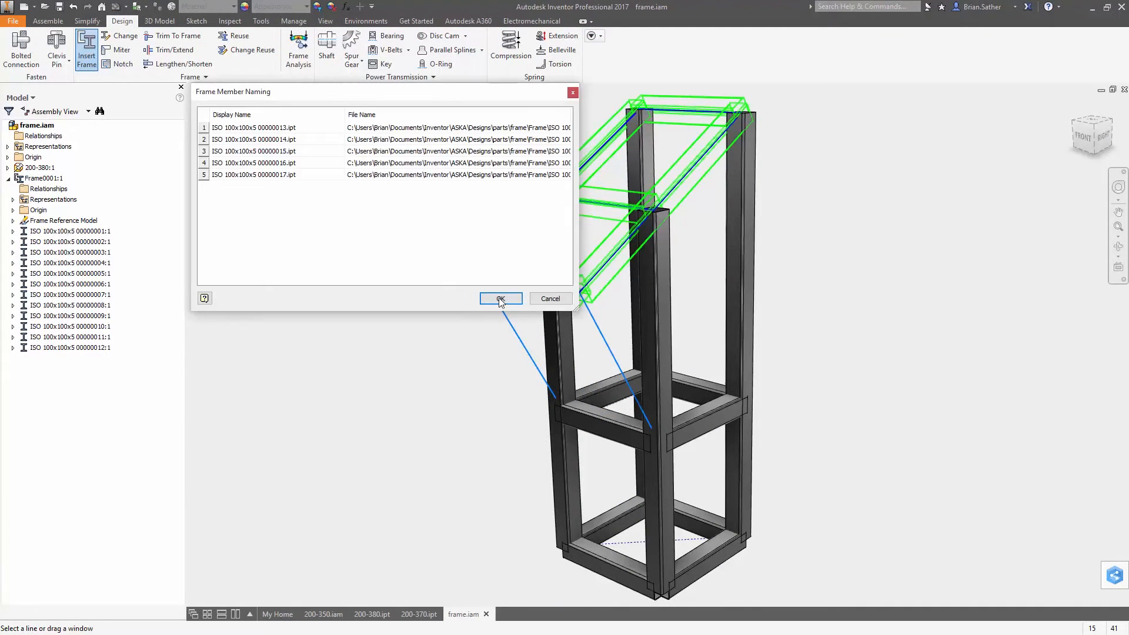
{"action": "left_click", "coordinate": [500, 298]}
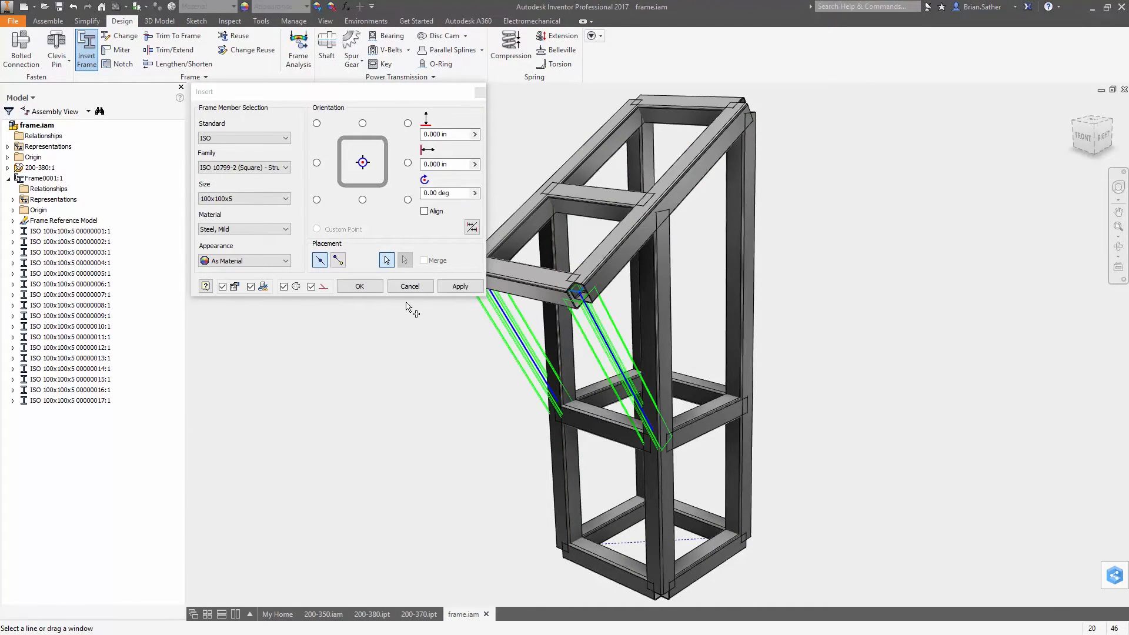
{"action": "left_click", "coordinate": [359, 286]}
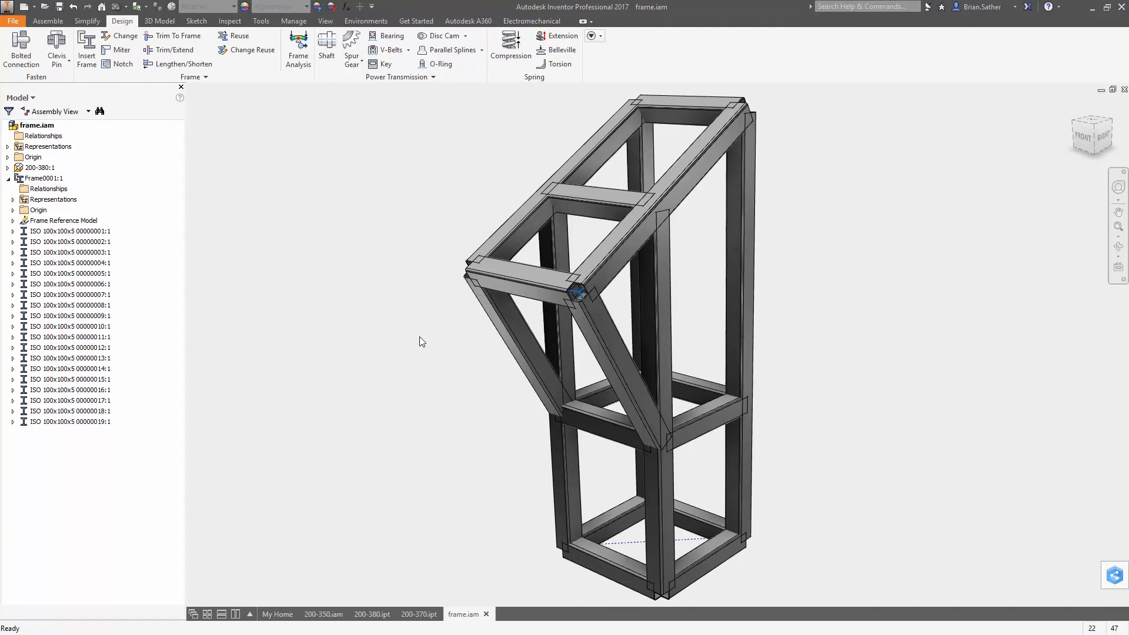
{"action": "left_click", "coordinate": [116, 49]}
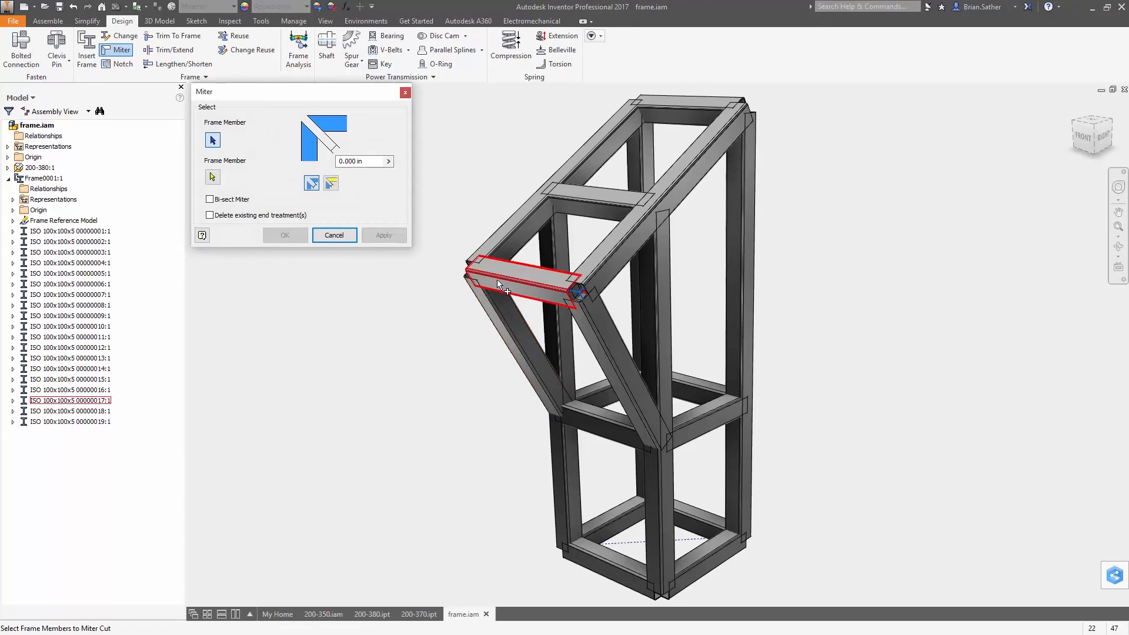